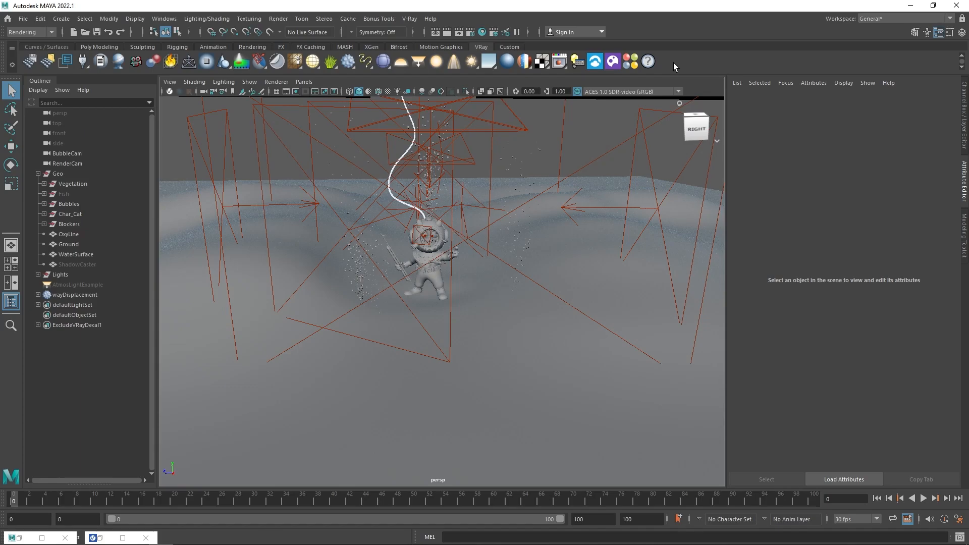
pyautogui.moveTo(508, 278)
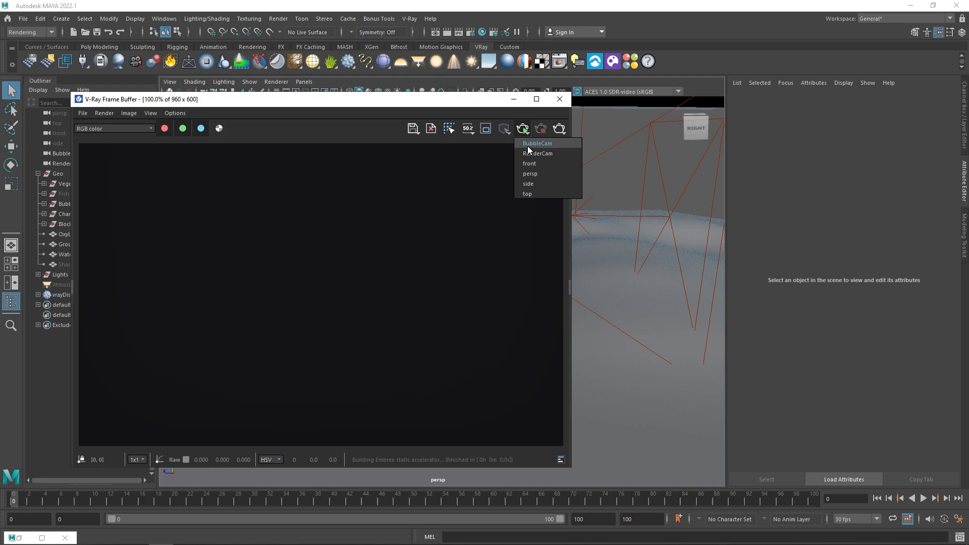
# Step: Render the scene from RenderCam in the VFB and open the Render Settings
pyautogui.click(537, 142)
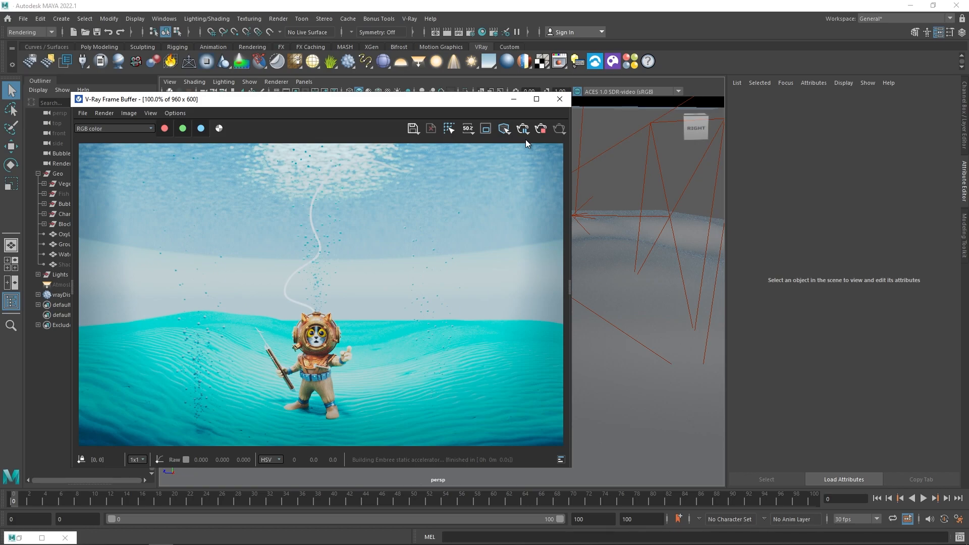
pyautogui.click(470, 31)
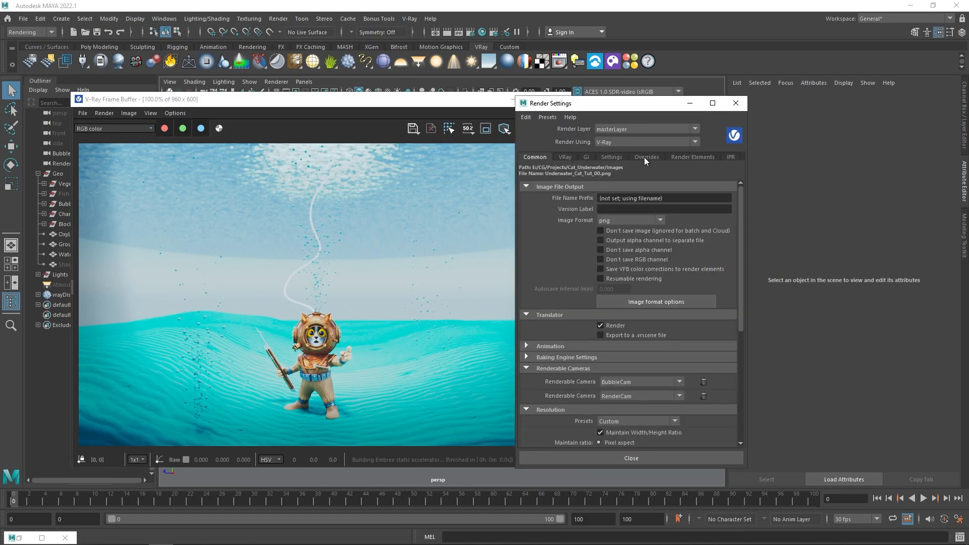
# Step: Enable Use environment volume in Volumetrics overrides with VRayEnvironmentFog, and open the fog's attributes
pyautogui.click(646, 156)
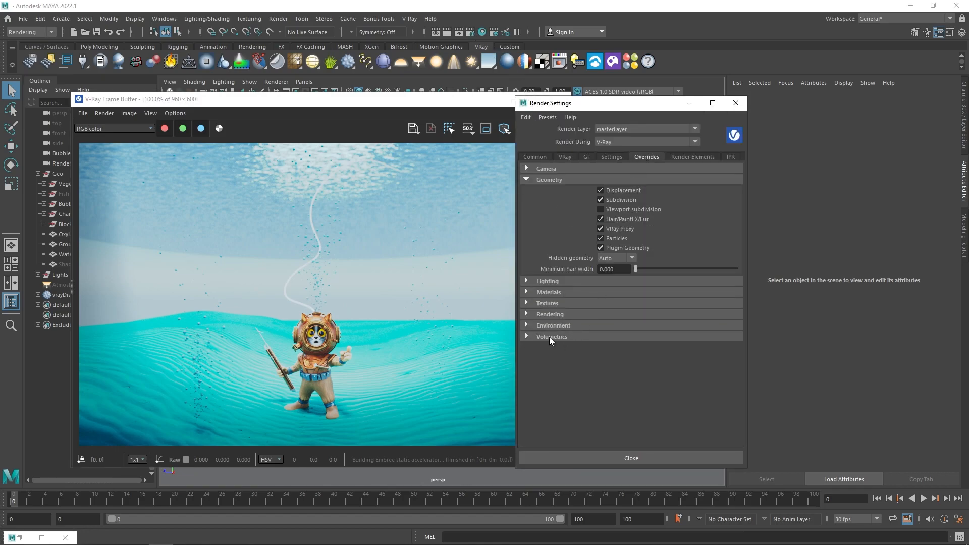
pyautogui.click(550, 336)
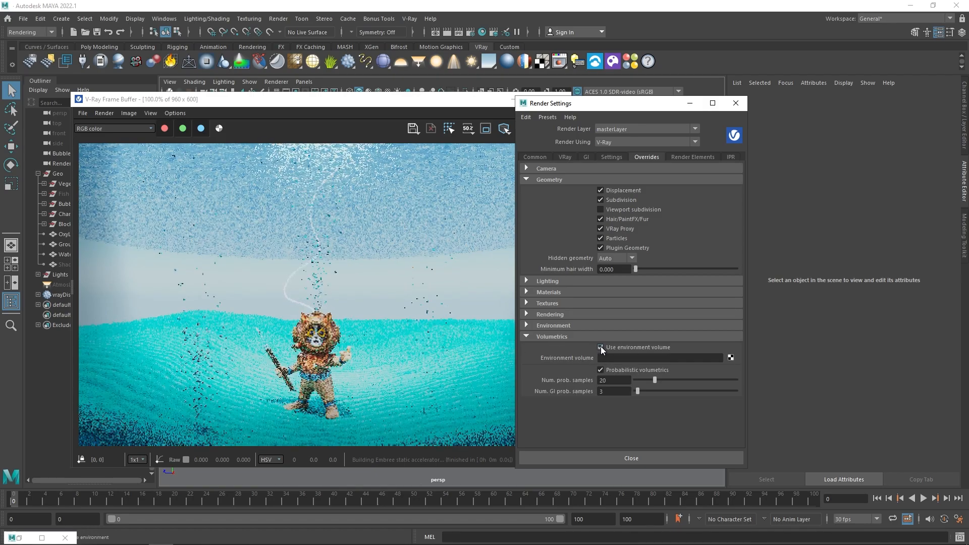
pyautogui.click(730, 358)
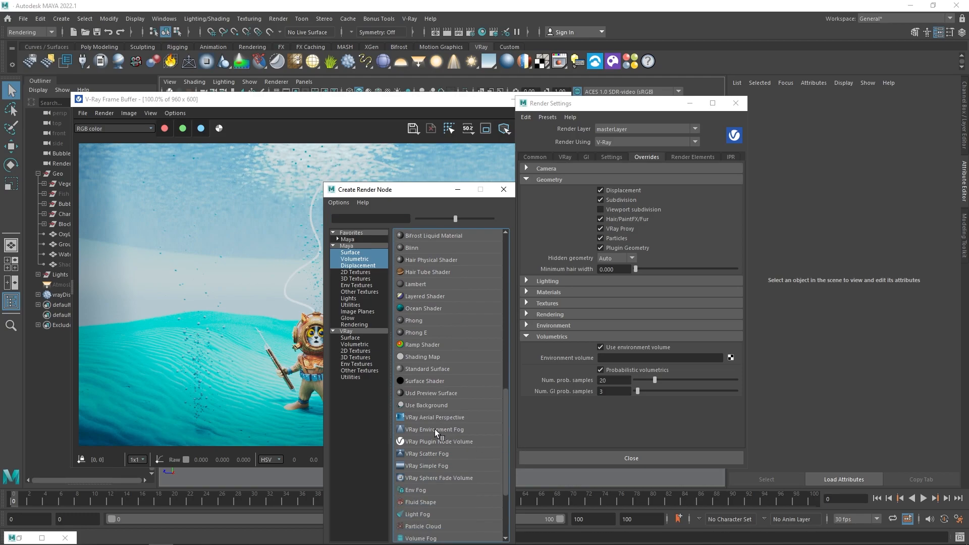
pyautogui.doubleClick(434, 429)
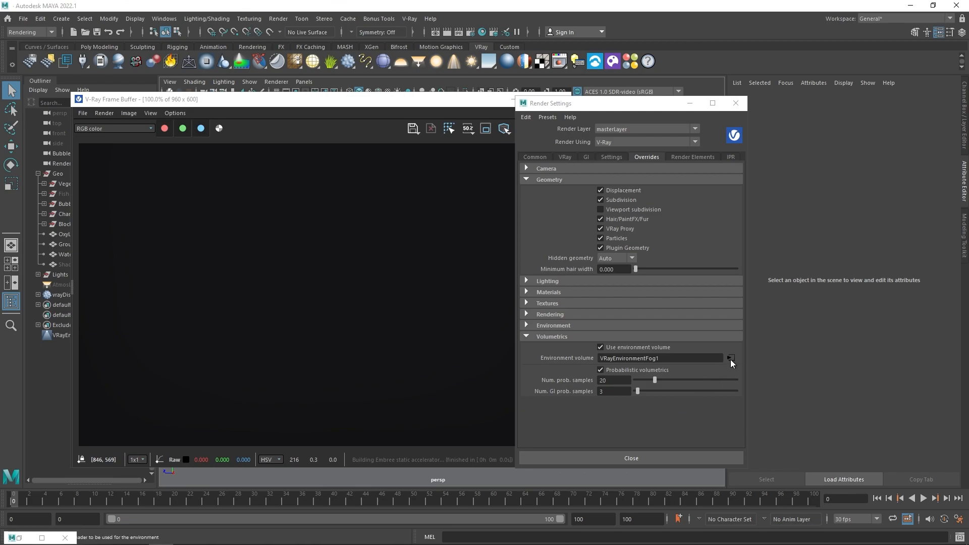
pyautogui.click(729, 358)
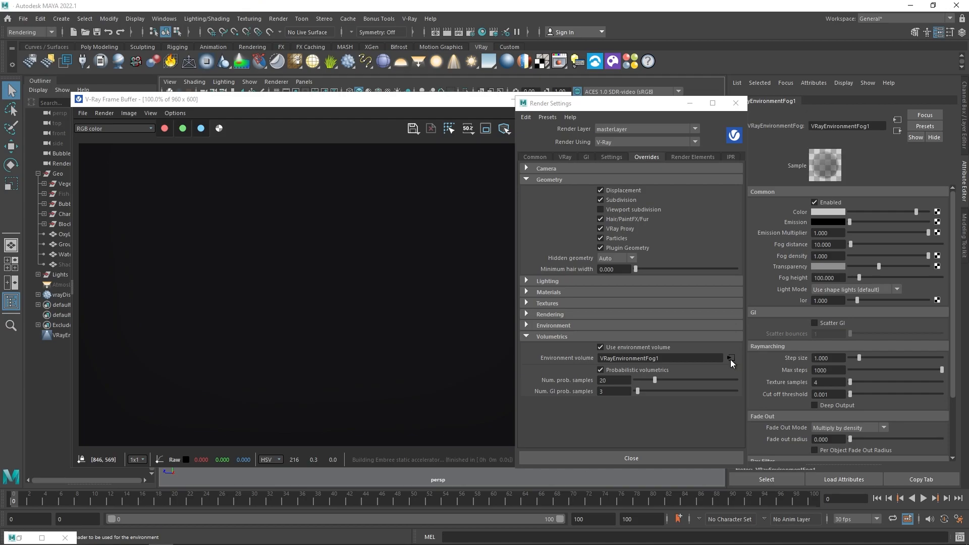
# Step: Set fog distance 200 and height 400, then RenderCam exposure value 11.5
pyautogui.tripleClick(828, 245)
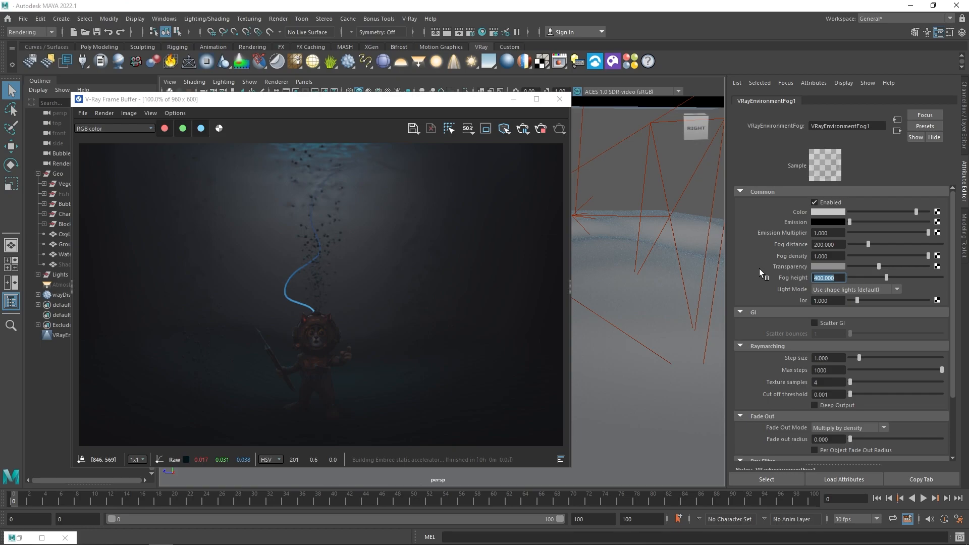
pyautogui.click(62, 163)
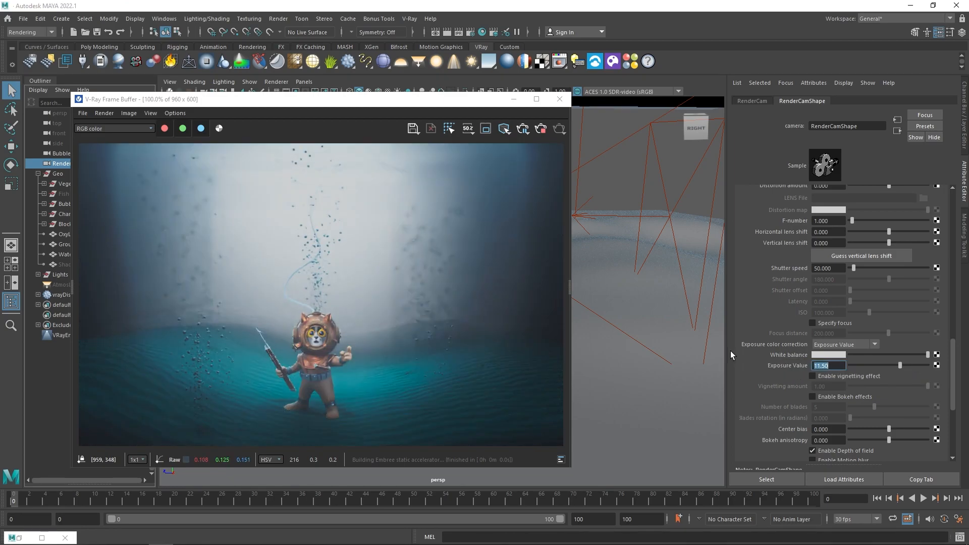
# Step: Select VRayEnvironmentFog1 in the Outliner and change its Color swatch to blue
pyautogui.click(61, 336)
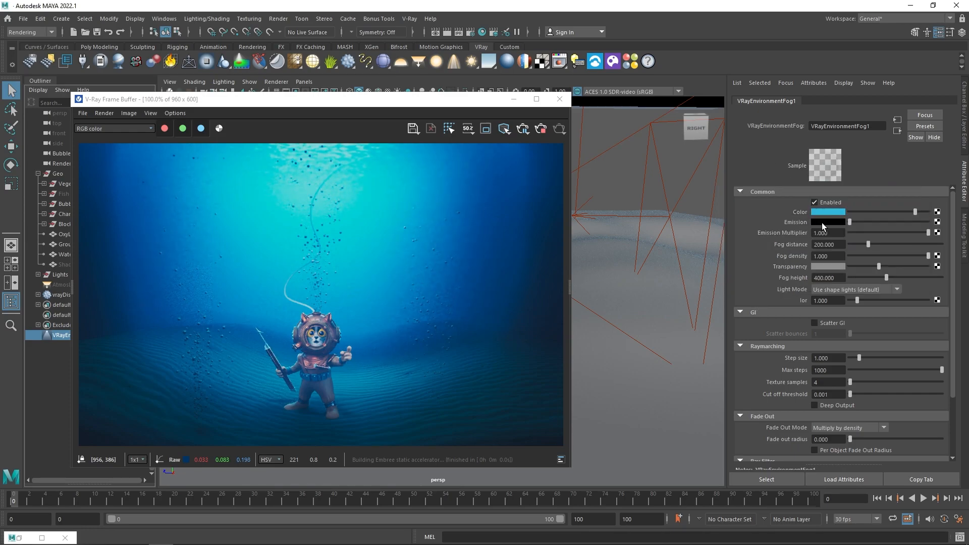
# Step: Nudge the VRayEnvironmentFog1 Emission slider slightly to the right
pyautogui.click(827, 223)
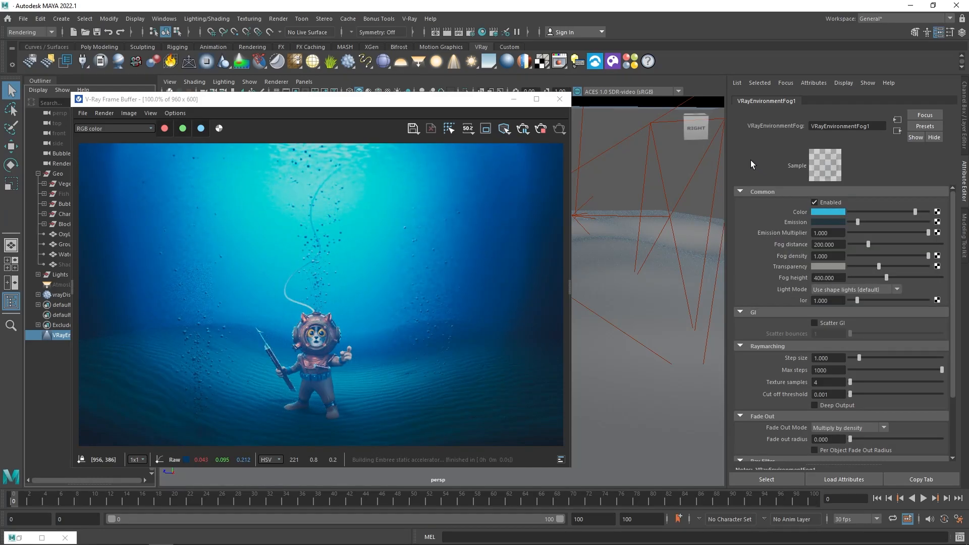
pyautogui.click(826, 212)
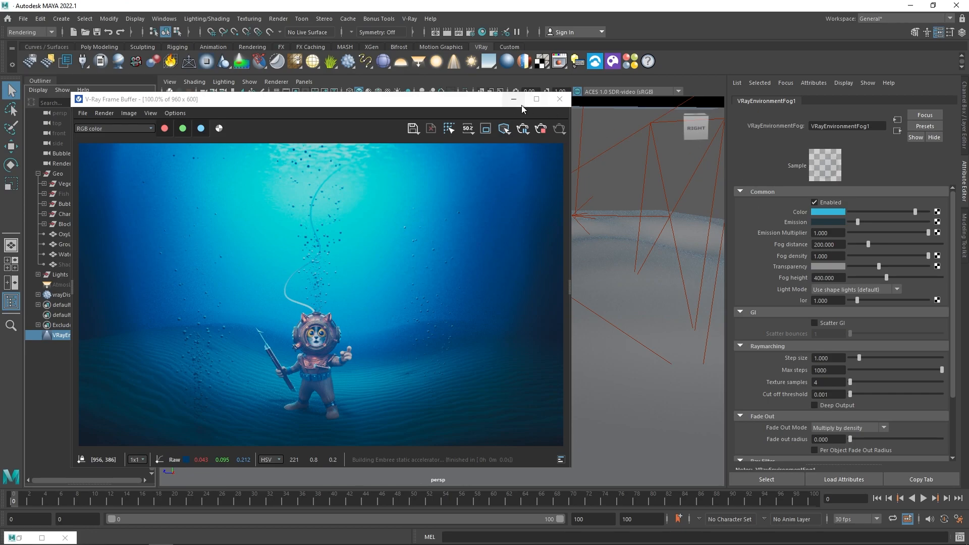
# Step: Hide the frame buffer, select AtmosLightExample and expand its Options section
pyautogui.click(558, 99)
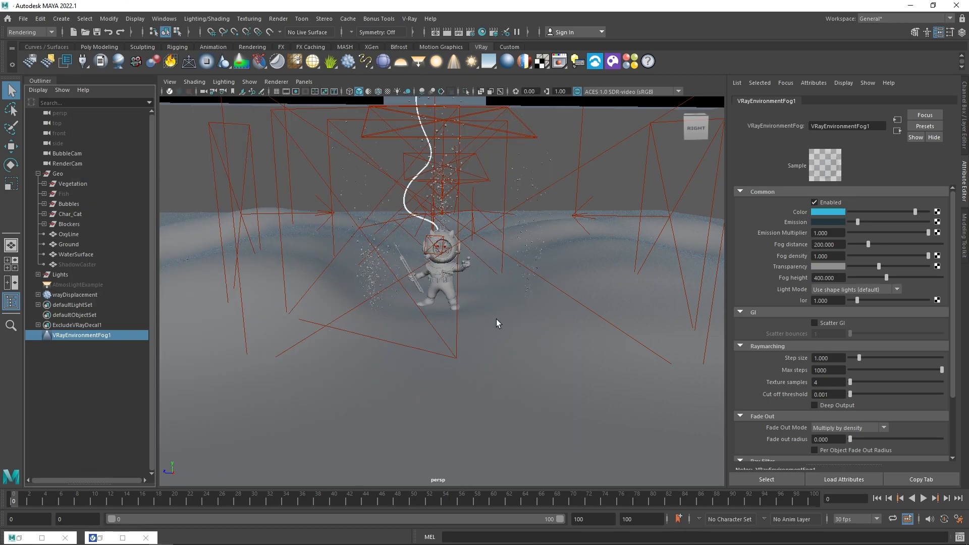
pyautogui.click(77, 285)
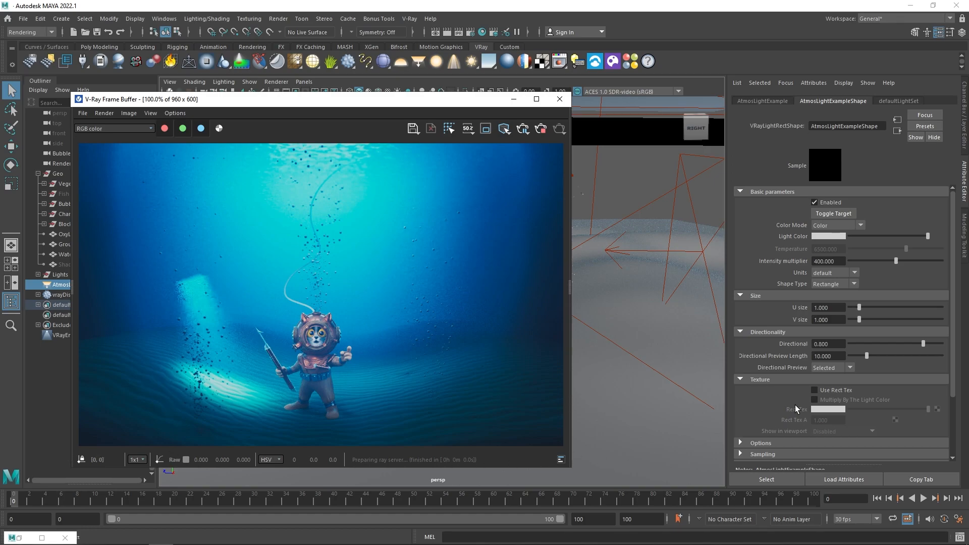
pyautogui.scroll(-3)
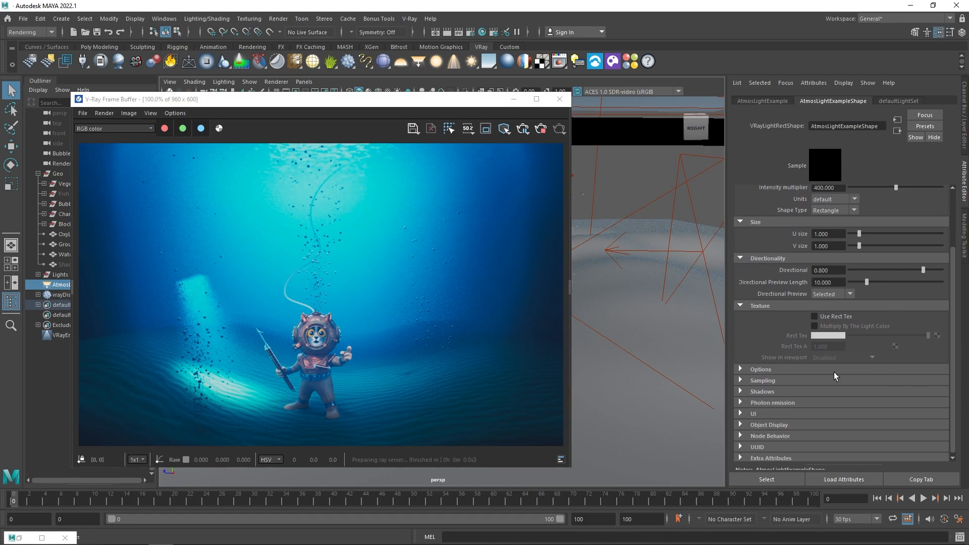
pyautogui.click(760, 369)
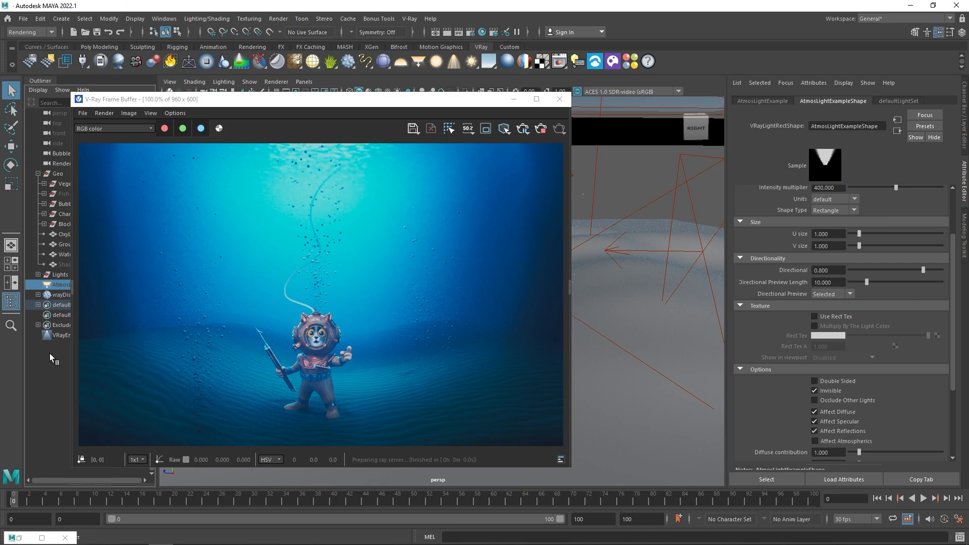
# Step: View the atmosphere render channel, switch back to RGB color, and minimize the VFB
pyautogui.click(114, 129)
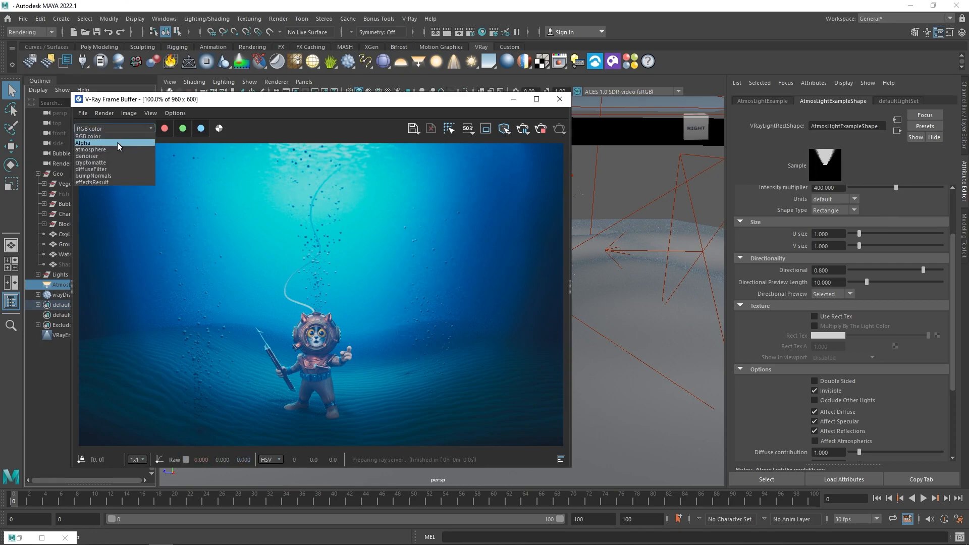
pyautogui.click(91, 149)
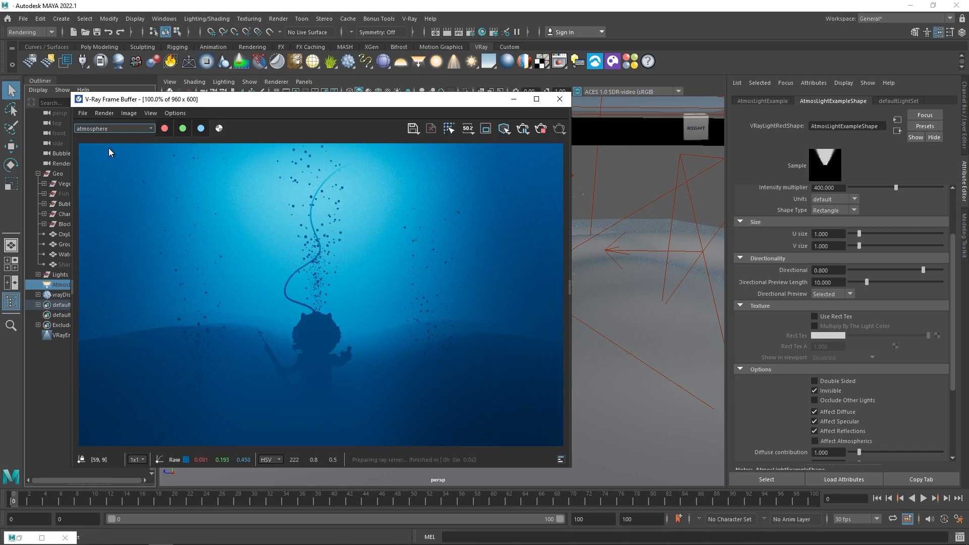
pyautogui.moveTo(114, 151)
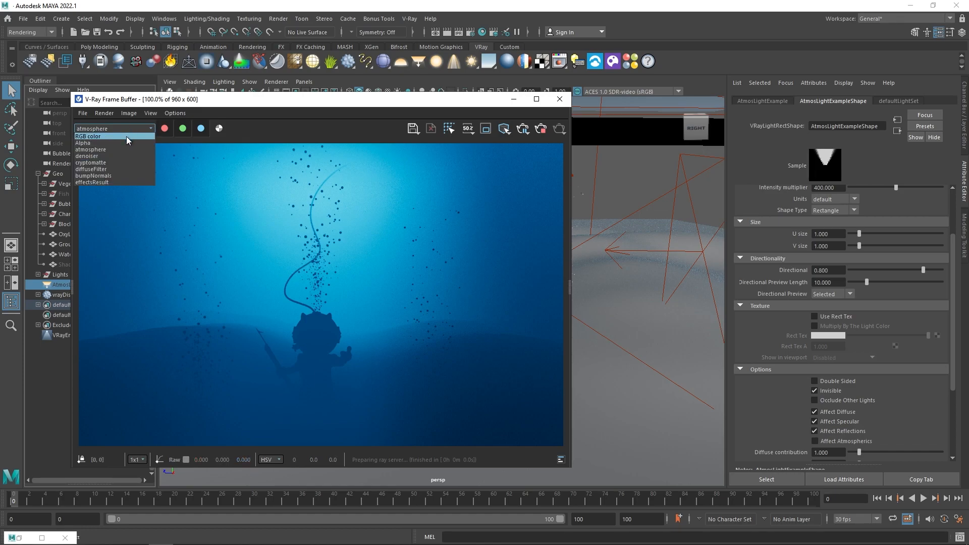
pyautogui.click(88, 136)
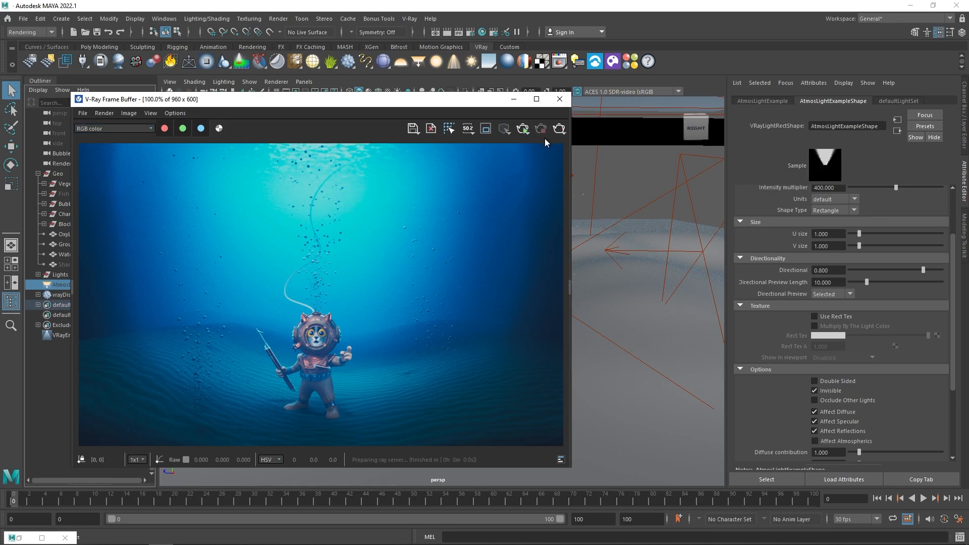
pyautogui.click(559, 99)
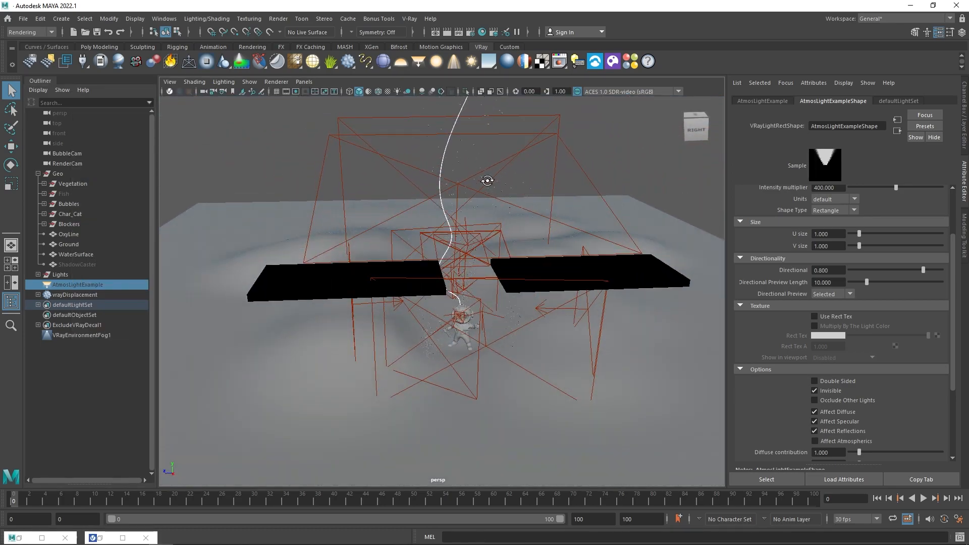
# Step: Select ShadowCaster under Geo in the Outliner and restore the V-Ray frame buffer
pyautogui.click(78, 264)
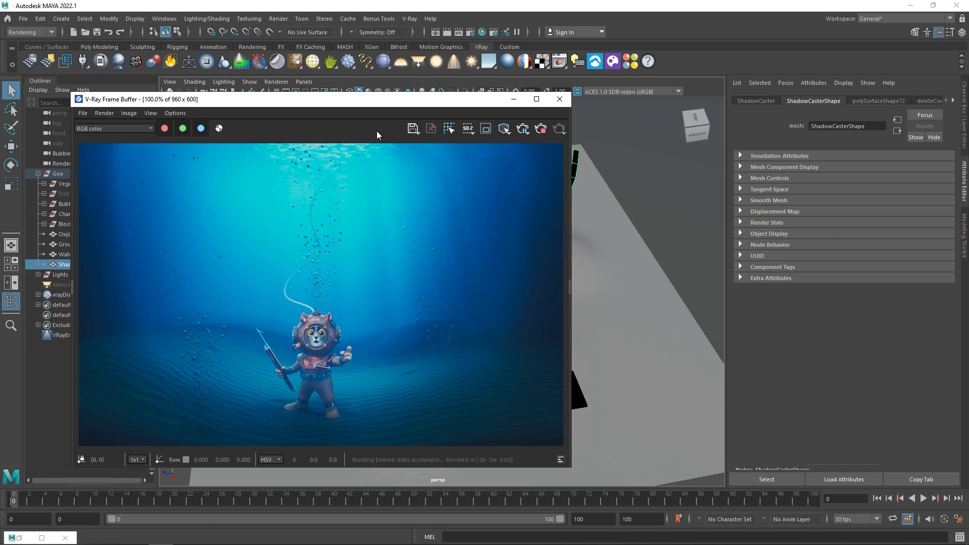
pyautogui.click(113, 128)
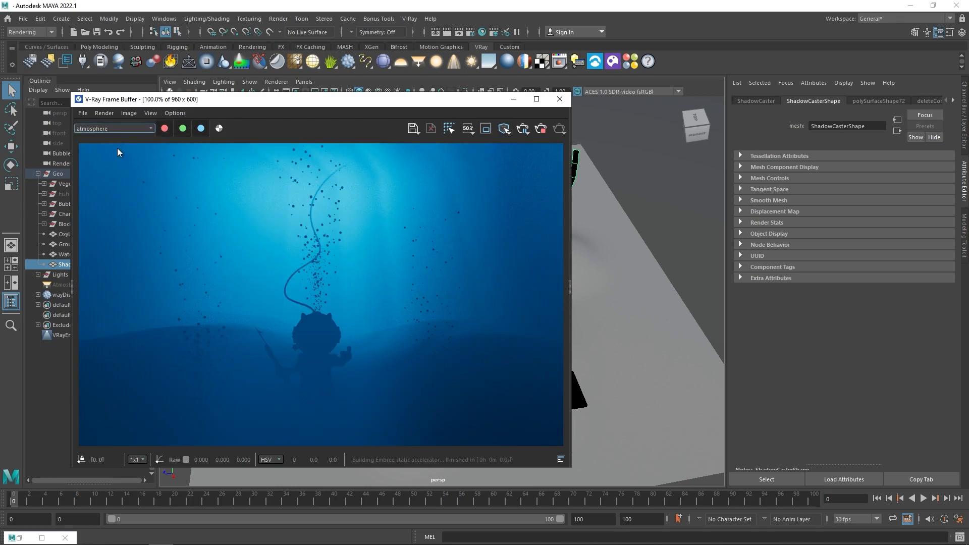
pyautogui.moveTo(119, 152)
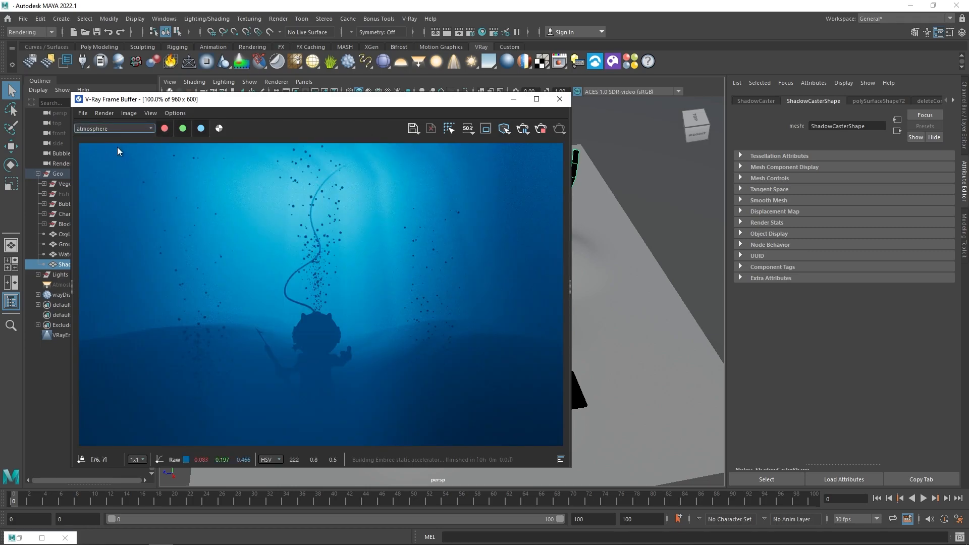
pyautogui.moveTo(121, 135)
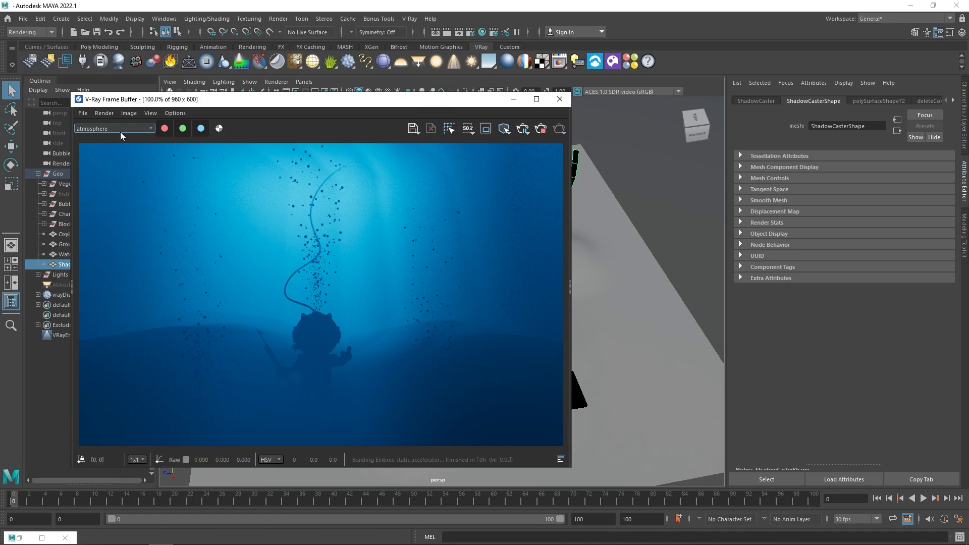
pyautogui.click(113, 128)
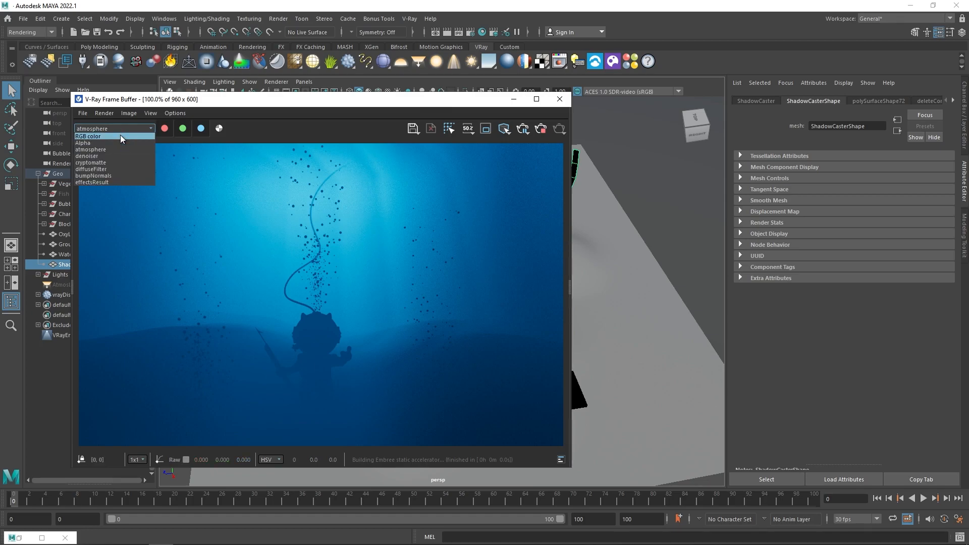
pyautogui.click(86, 135)
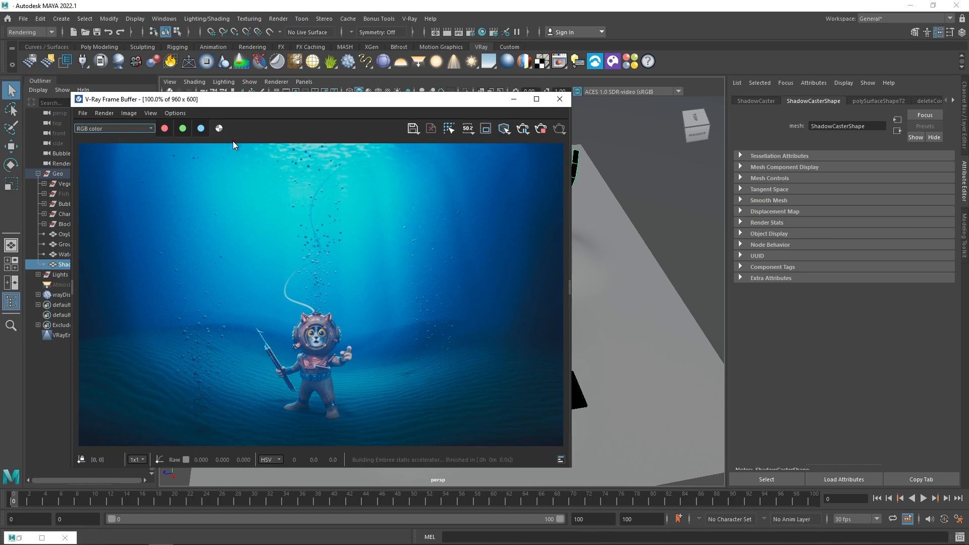
pyautogui.moveTo(545, 142)
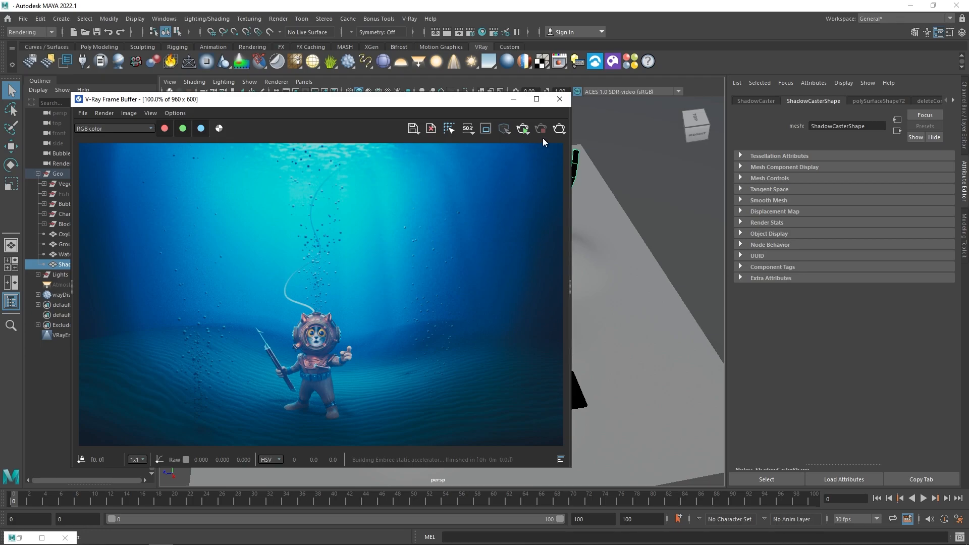
pyautogui.moveTo(558, 128)
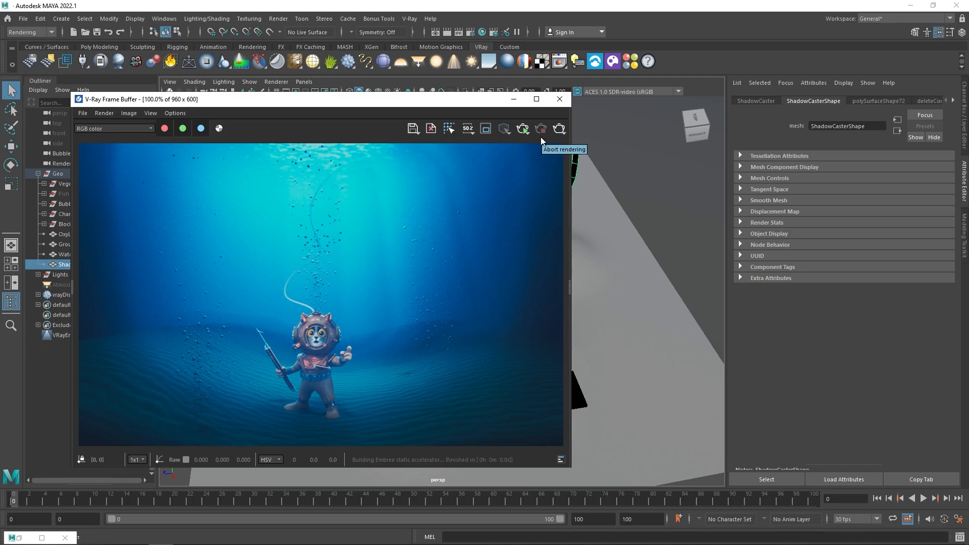
pyautogui.moveTo(544, 142)
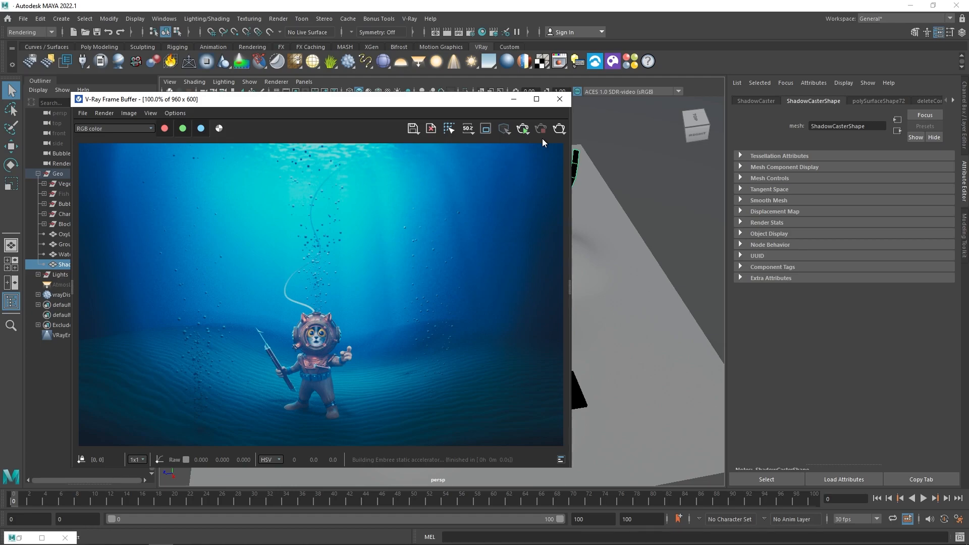
pyautogui.click(558, 99)
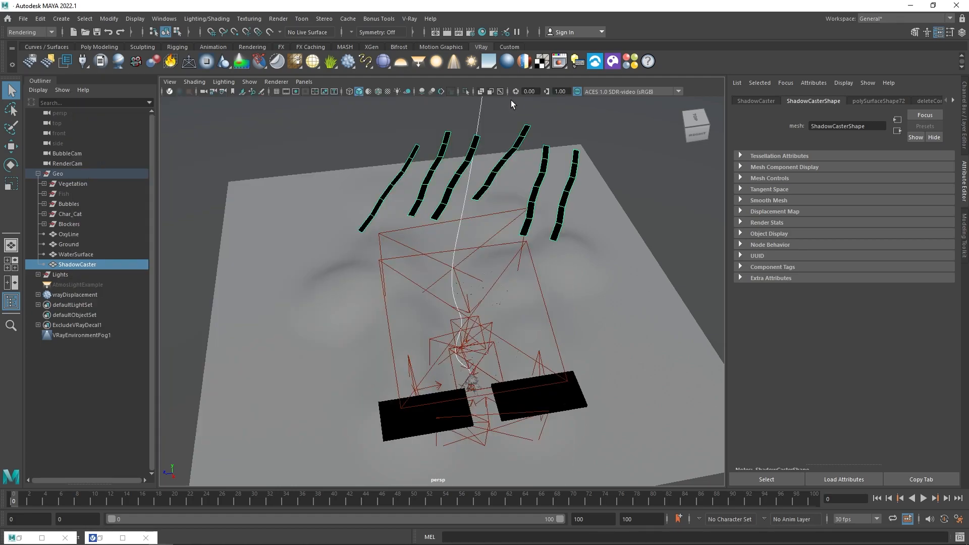
pyautogui.moveTo(398, 313)
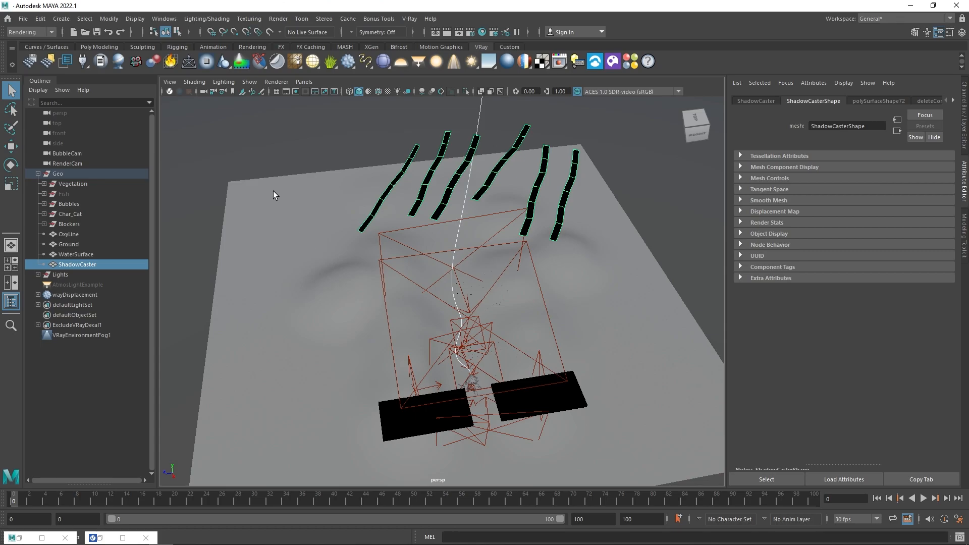
# Step: Create a VRayDecal and a VRayLightMtl network with a CausticsMask.jpg file node
pyautogui.click(67, 294)
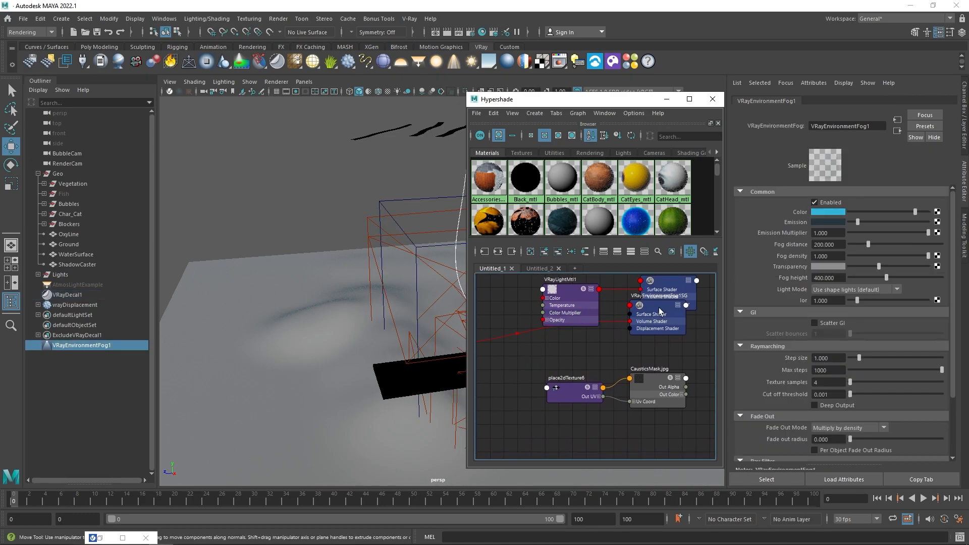
# Step: Render the scene, select the file45 node, and view CausticsMask.jpg in FCheck
pyautogui.click(66, 295)
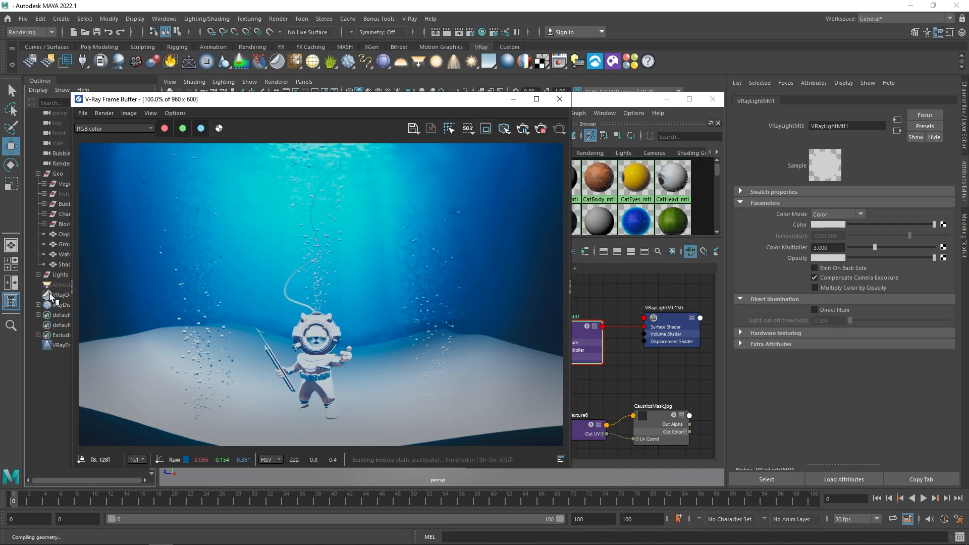
pyautogui.click(59, 295)
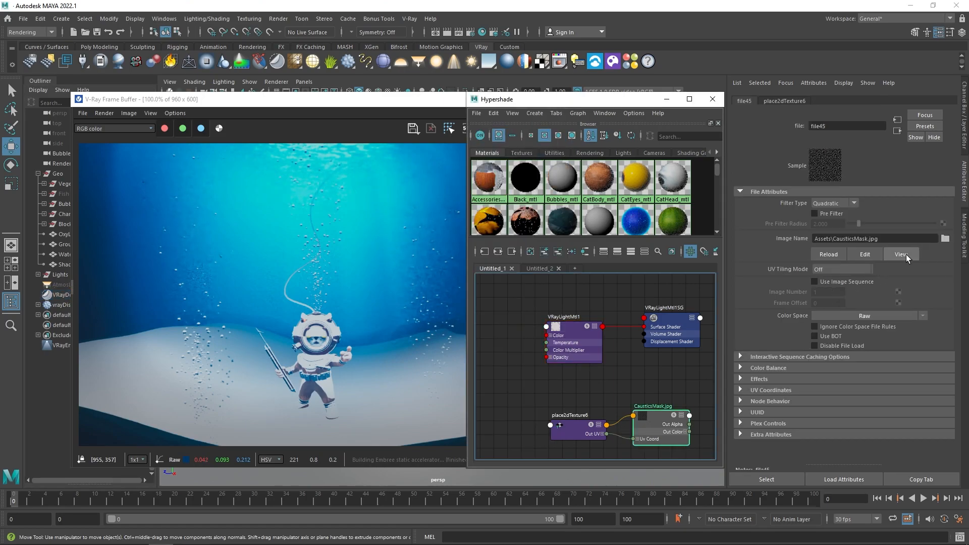
pyautogui.click(900, 253)
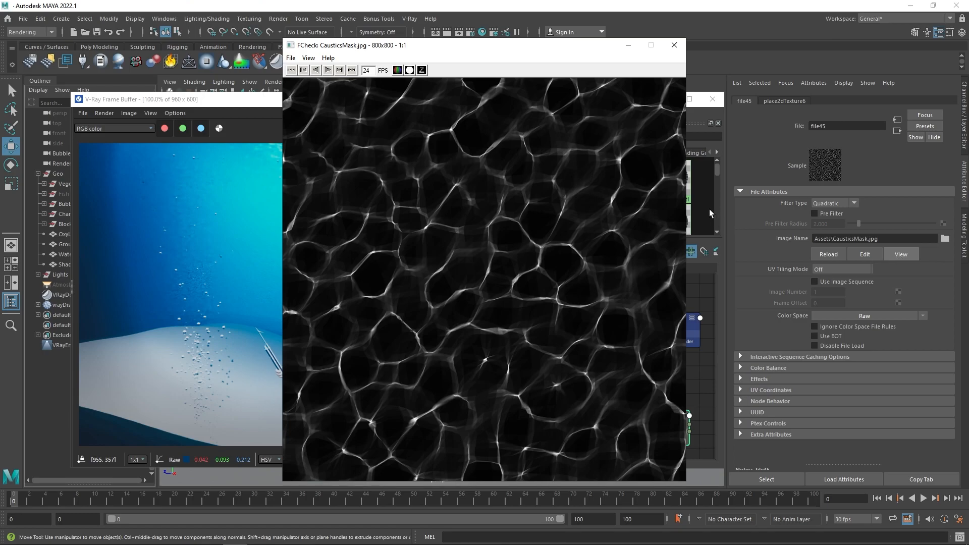
# Step: Close the FCheck preview of the caustics image
pyautogui.click(672, 44)
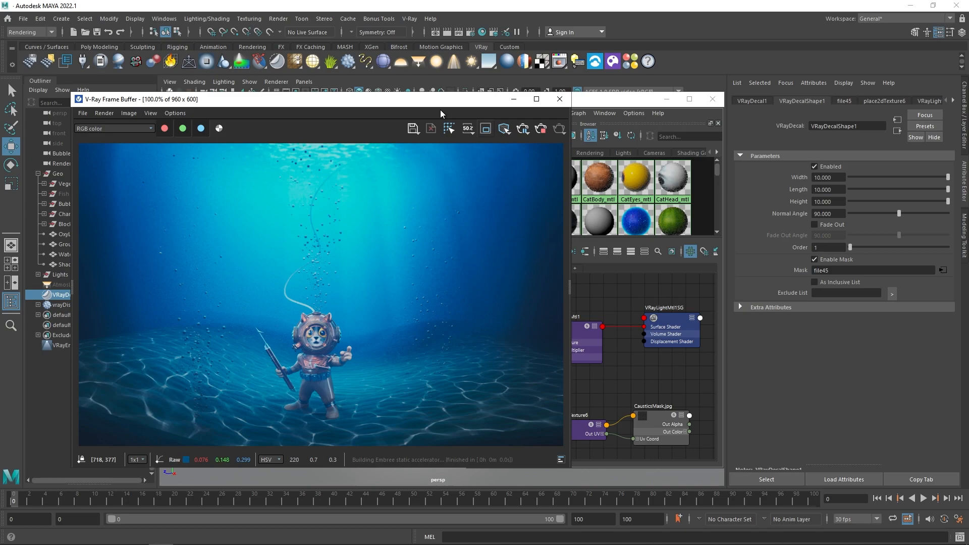
pyautogui.moveTo(543, 132)
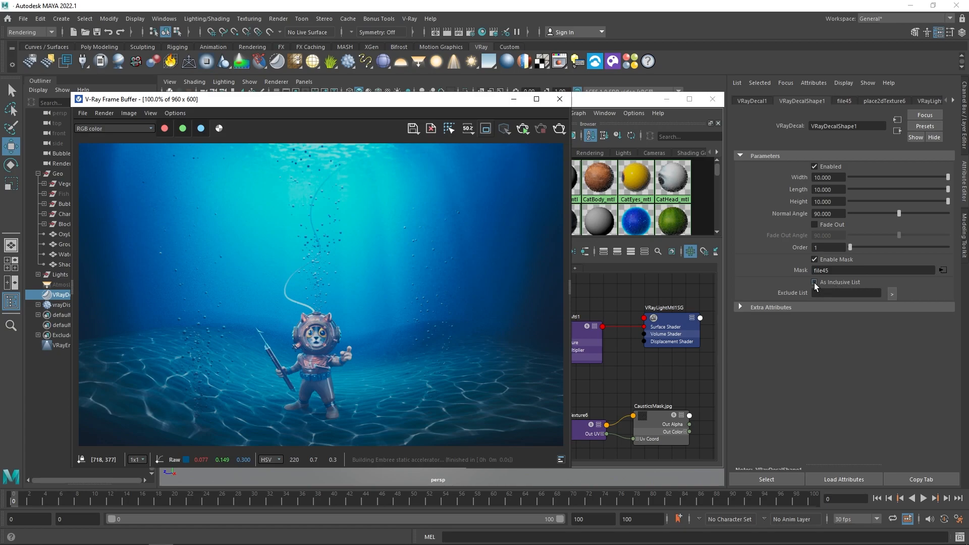
# Step: Set the caustics decal to As Inclusive List using the ExcludeVRayDecal2 set
pyautogui.click(814, 282)
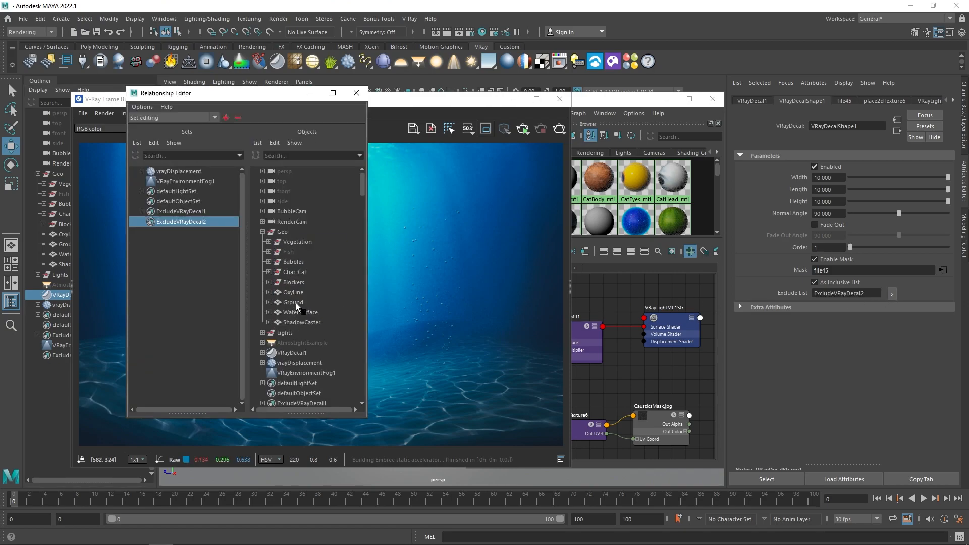
pyautogui.click(356, 93)
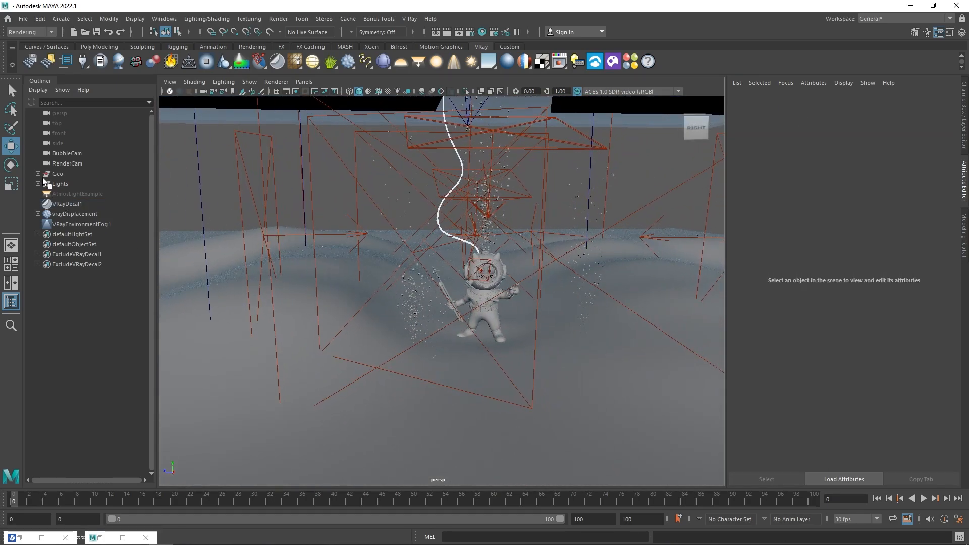
# Step: Expand the Geo group in the Outliner and unhide the Vegetation plants
pyautogui.click(38, 173)
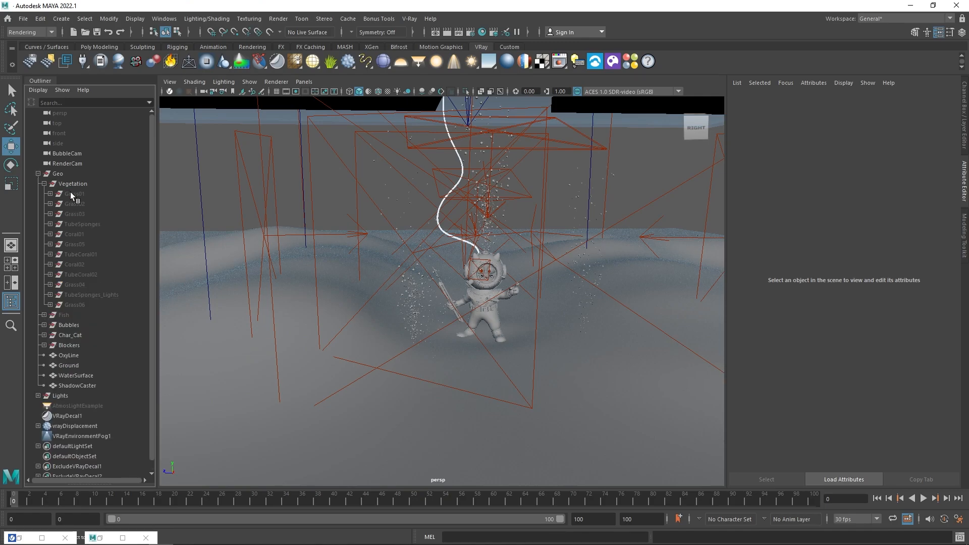
pyautogui.click(74, 193)
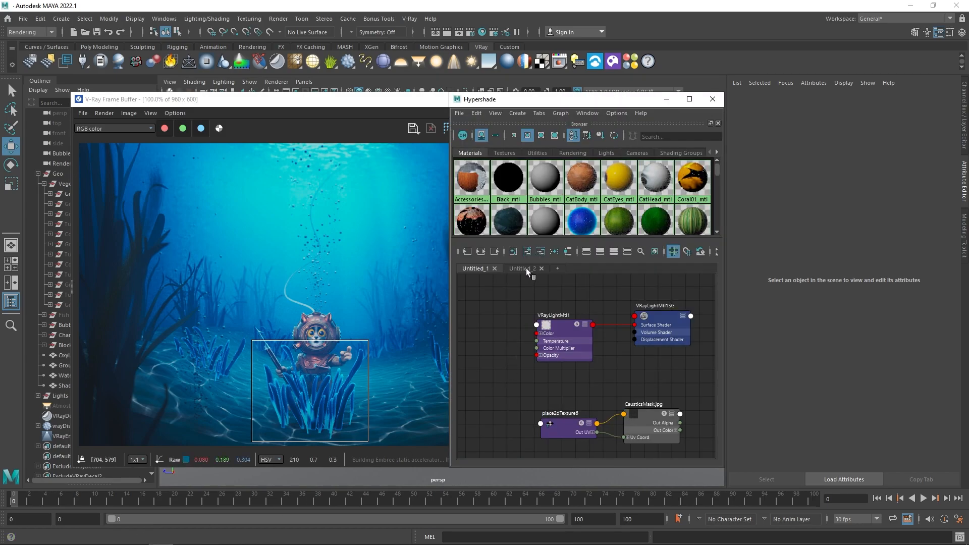
# Step: In the Untitled_2 graph, select the VRayLayeredTex1 fresnel-and-dirt texture node
pyautogui.click(522, 268)
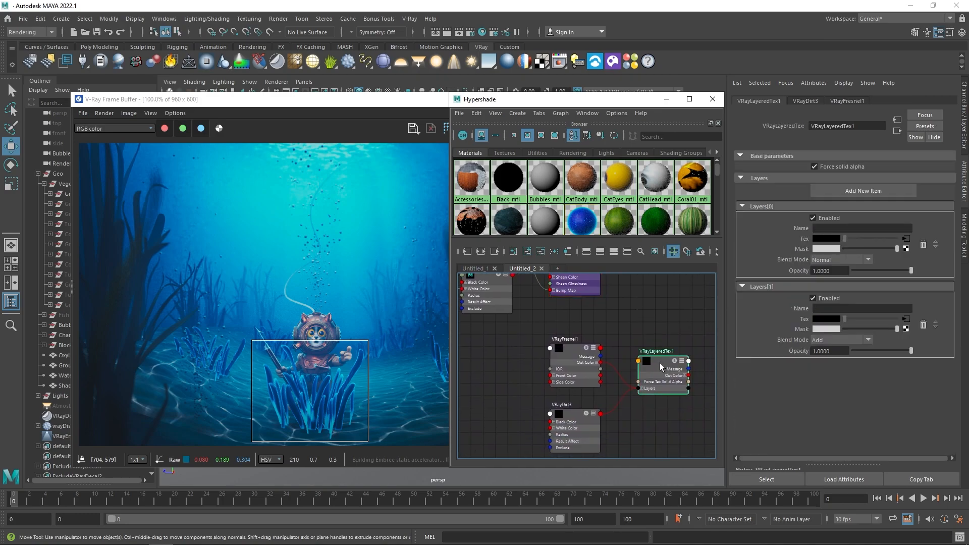
pyautogui.moveTo(664, 330)
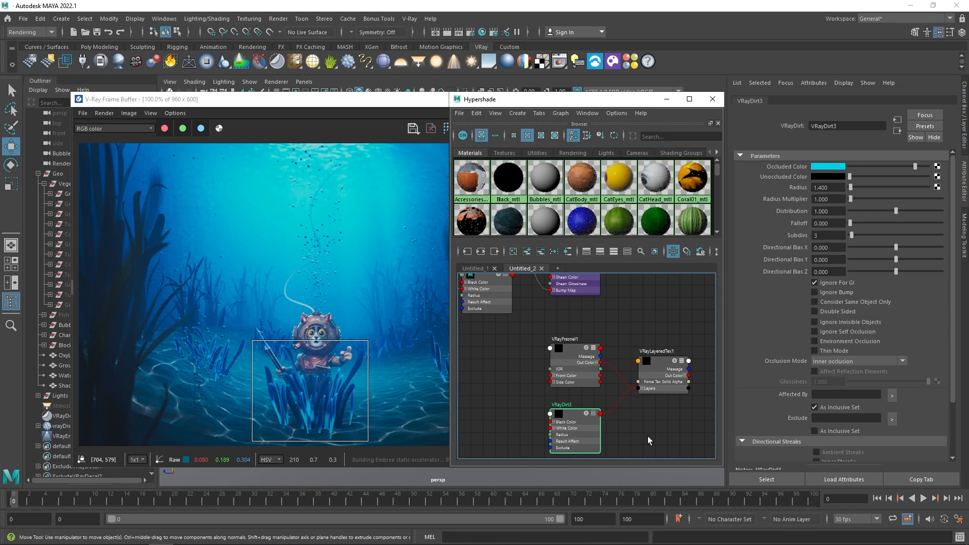
pyautogui.moveTo(859, 364)
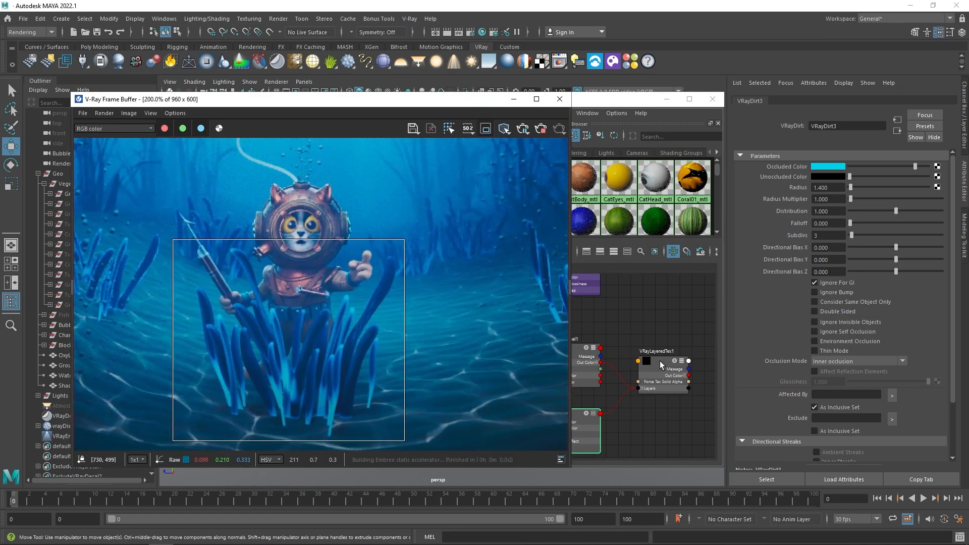
pyautogui.click(660, 371)
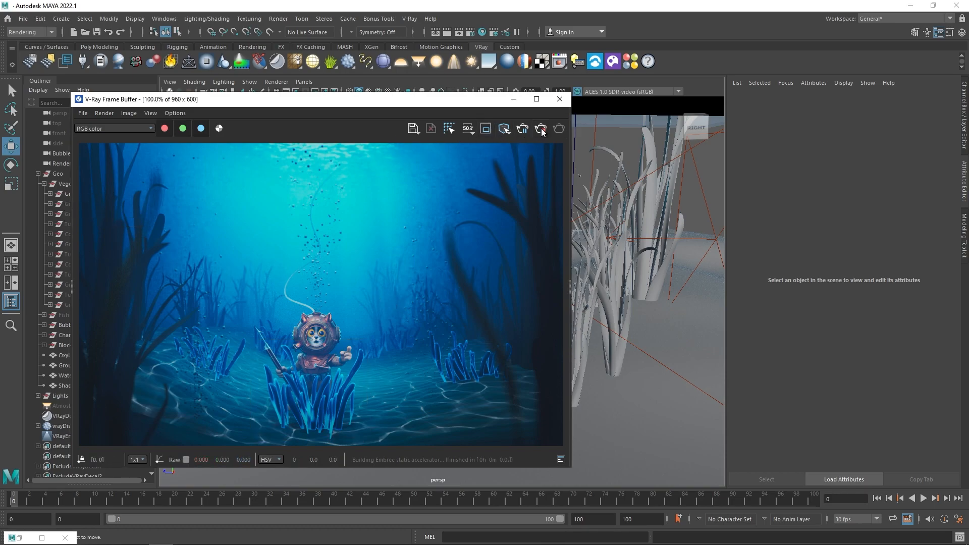
# Step: Hide the render window and unhide Grass02, Coral01, TubeCoral02 and Grass06
pyautogui.click(559, 100)
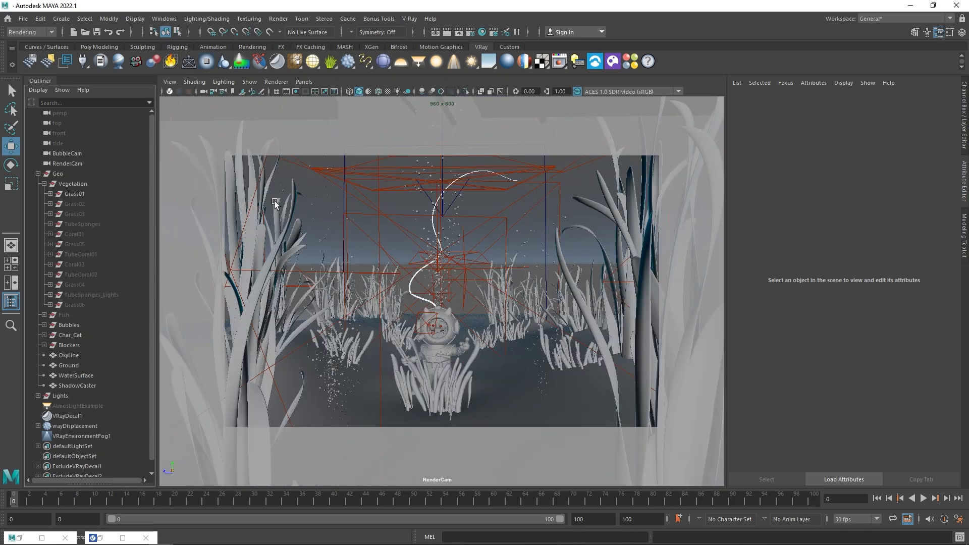
pyautogui.click(75, 204)
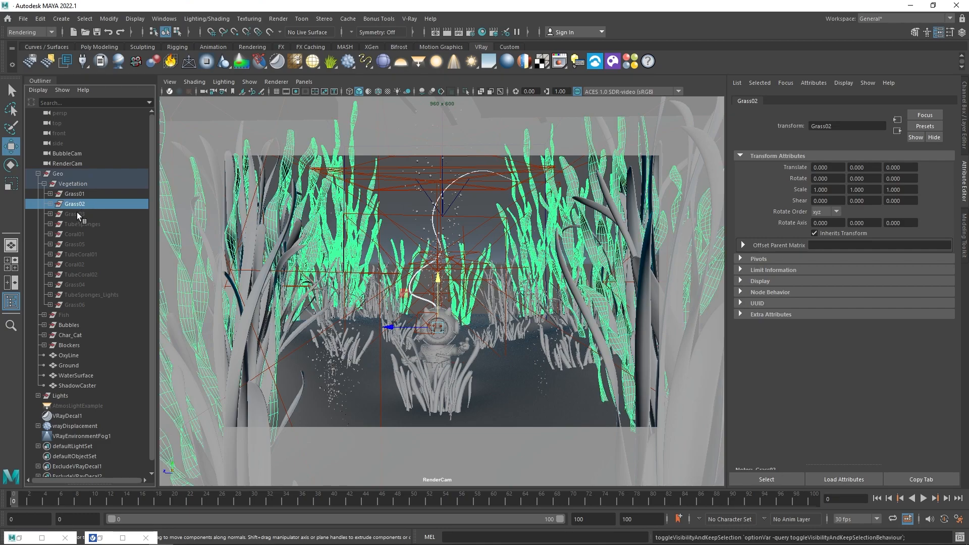
pyautogui.click(74, 234)
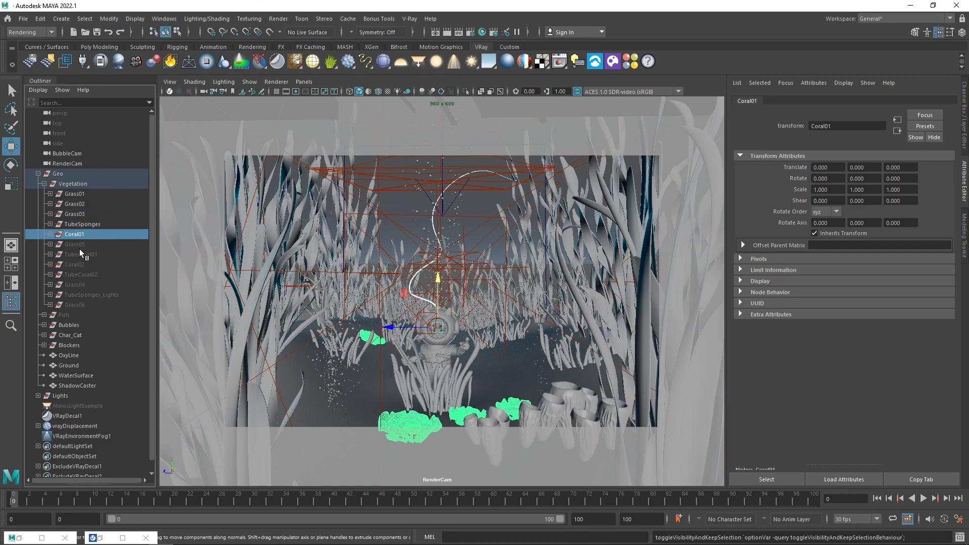
pyautogui.click(80, 274)
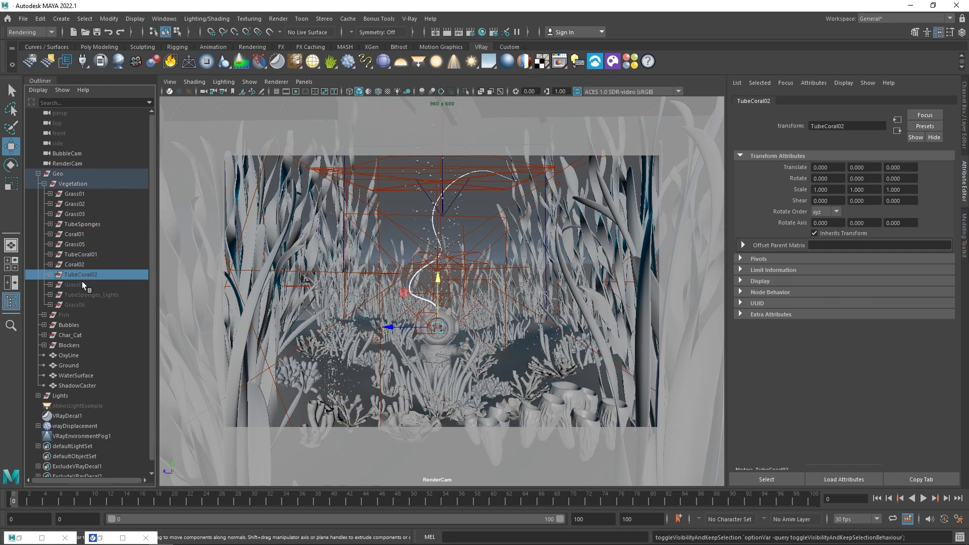
pyautogui.click(75, 305)
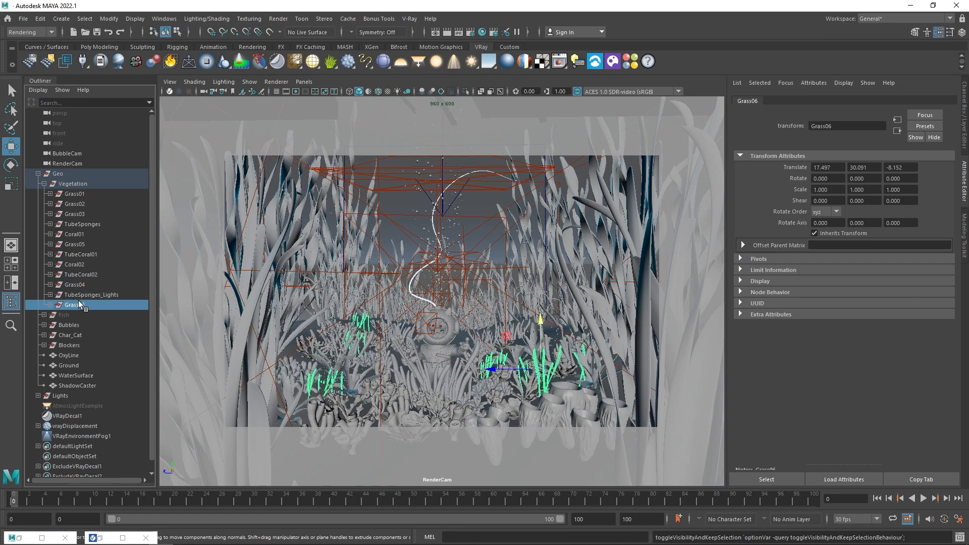
pyautogui.click(63, 193)
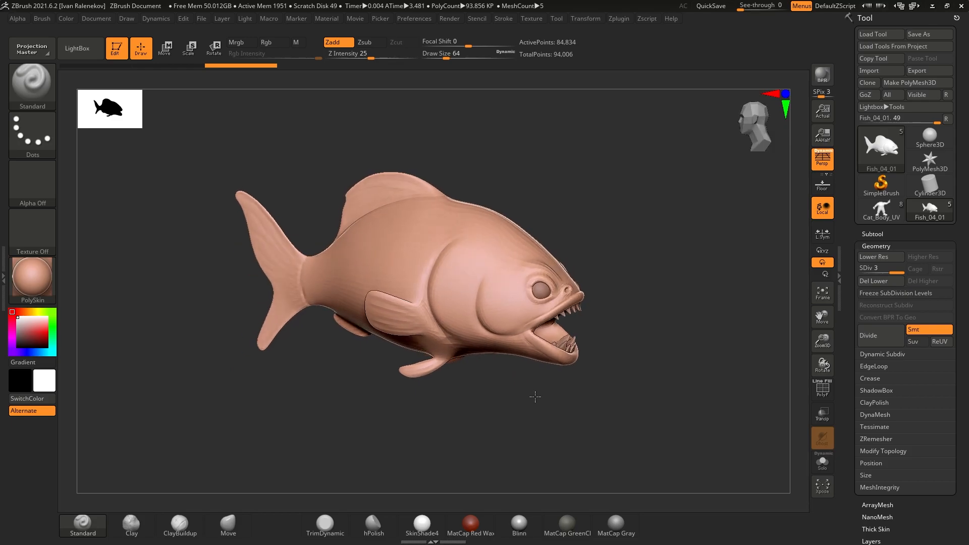
# Step: Display the sculpted Fish_04_01 tool in ZBrush
pyautogui.click(881, 212)
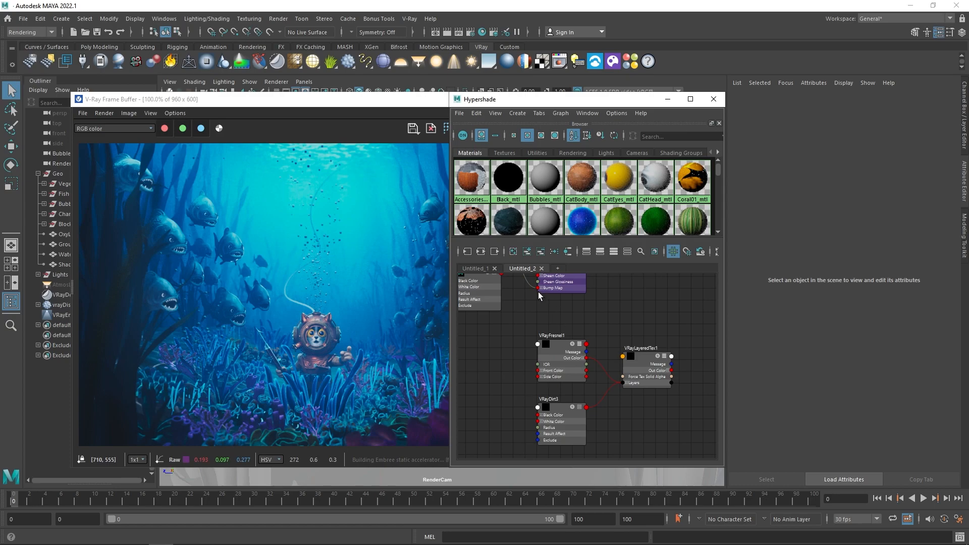
# Step: Open the CatBody_mtl material network in Hypershade and scroll through it
pyautogui.click(556, 268)
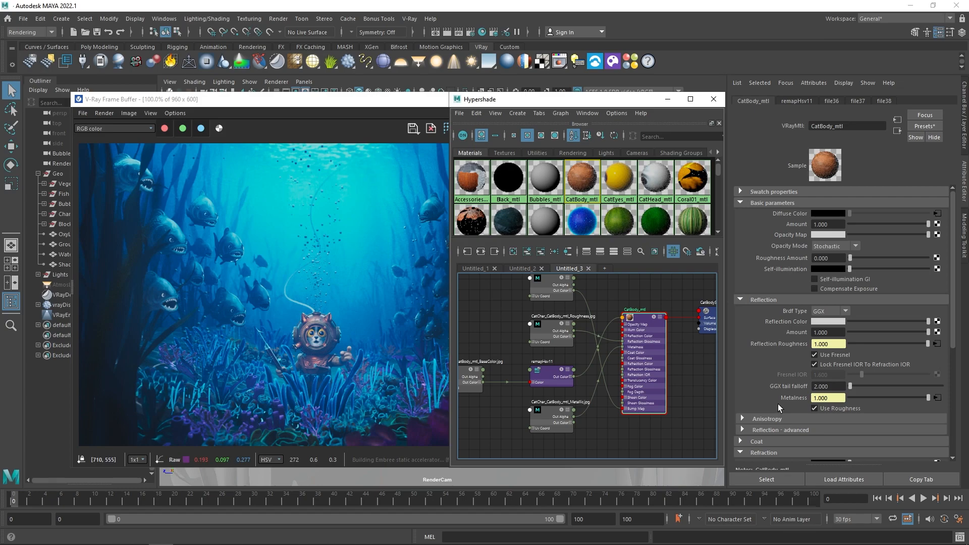
pyautogui.scroll(-3)
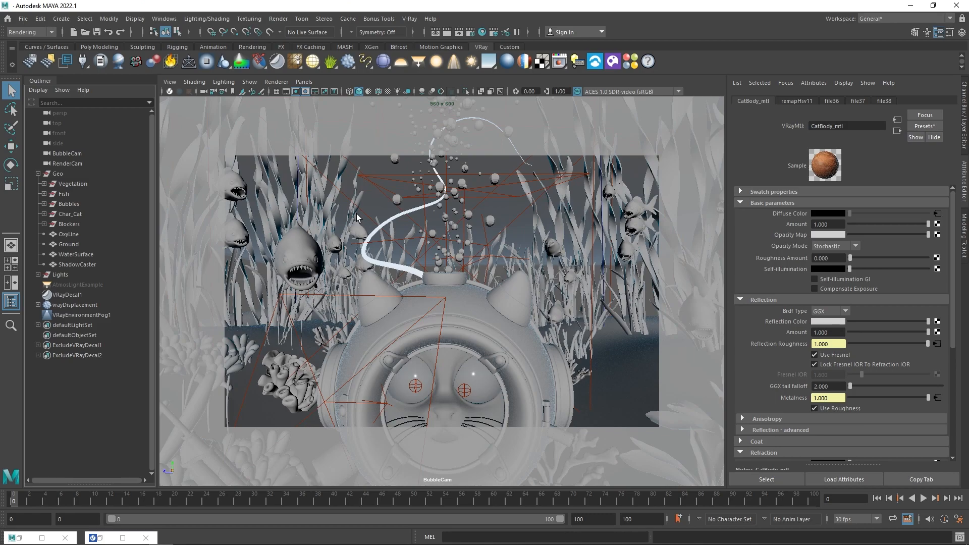
pyautogui.moveTo(391, 240)
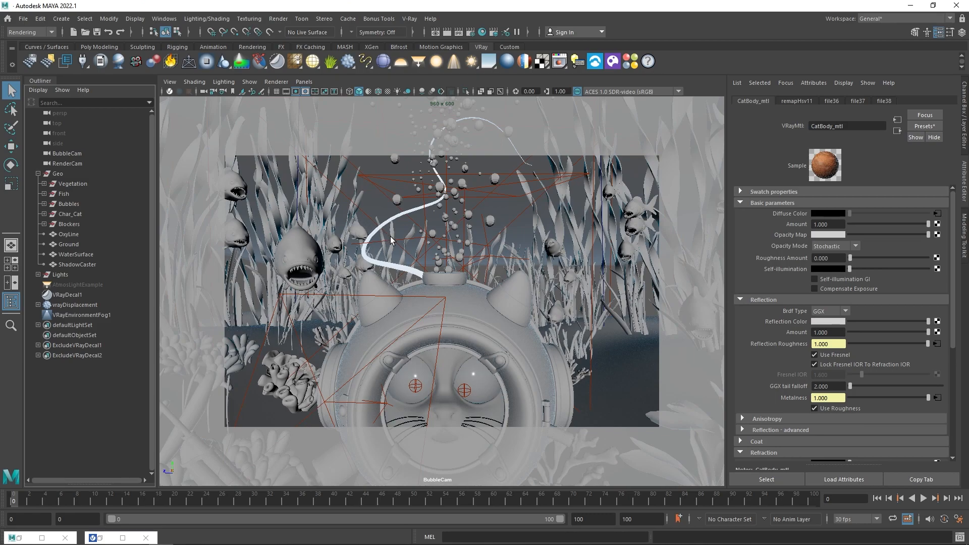
# Step: Inspect a bubble's Bubbles_mtl and draw a render region over the bubbles above the helmet
pyautogui.click(488, 221)
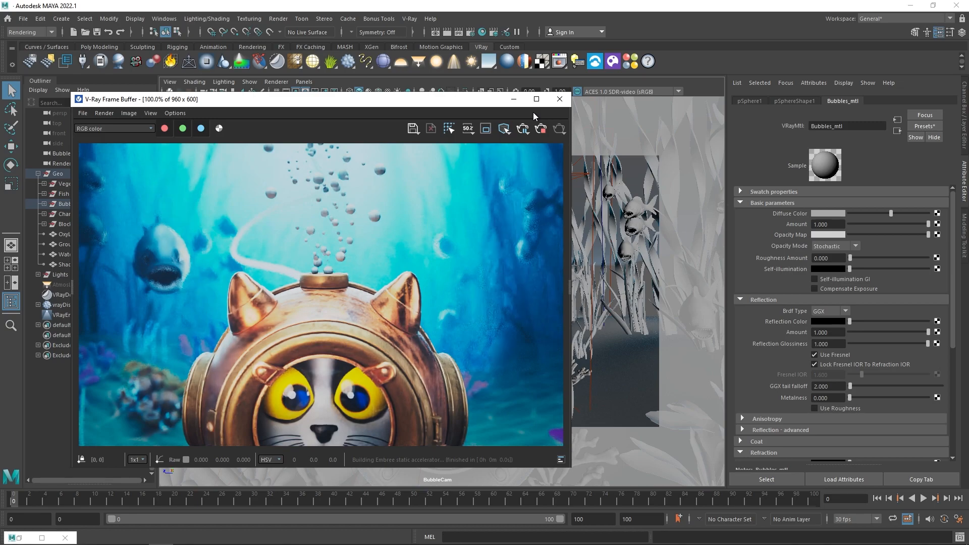
pyautogui.moveTo(481, 129)
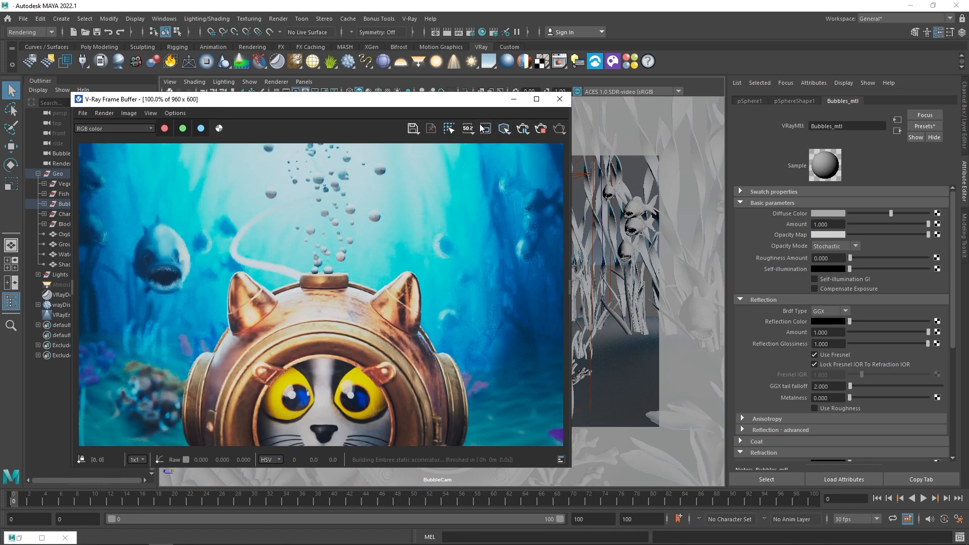
pyautogui.moveTo(256, 141); pyautogui.dragTo(389, 281)
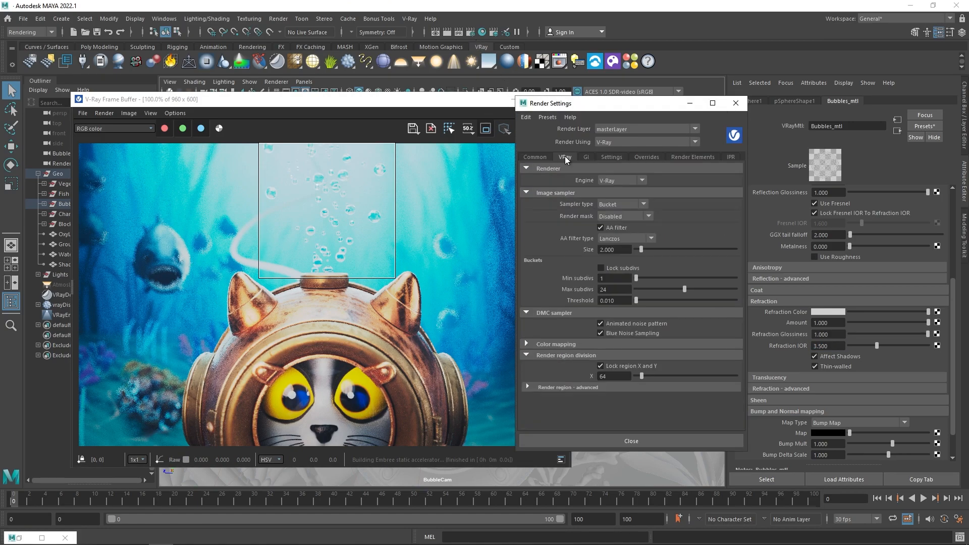
# Step: Close Render Settings and show the V-Ray Frame Buffer's camera list
pyautogui.click(585, 156)
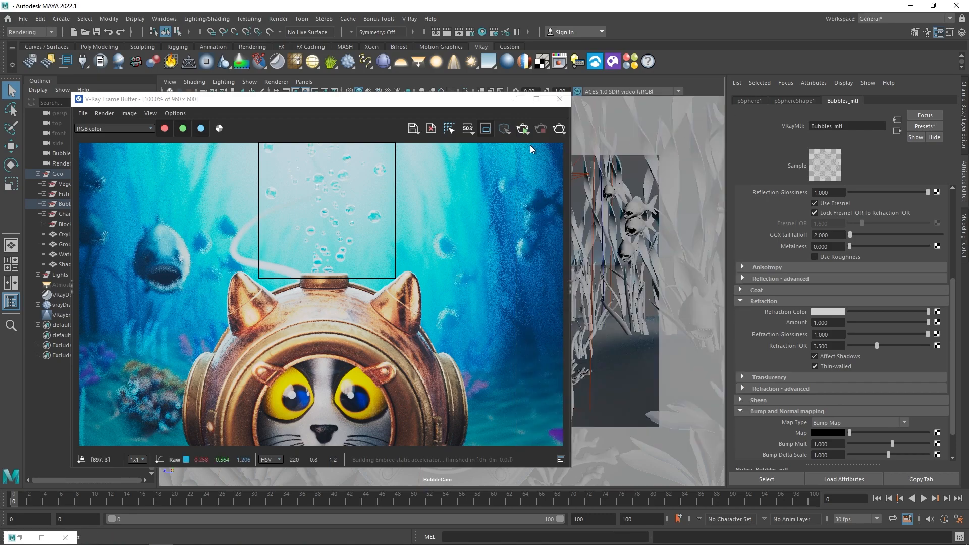
pyautogui.click(559, 128)
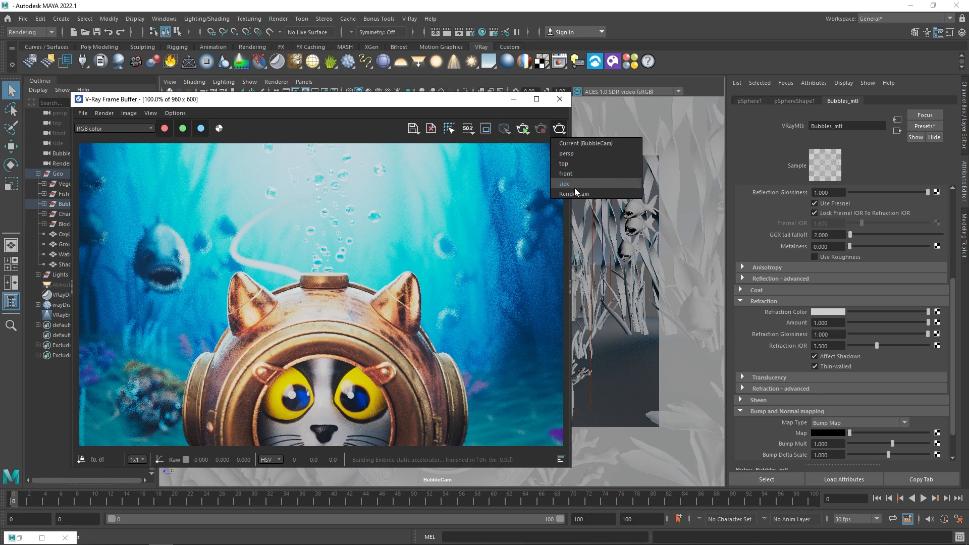